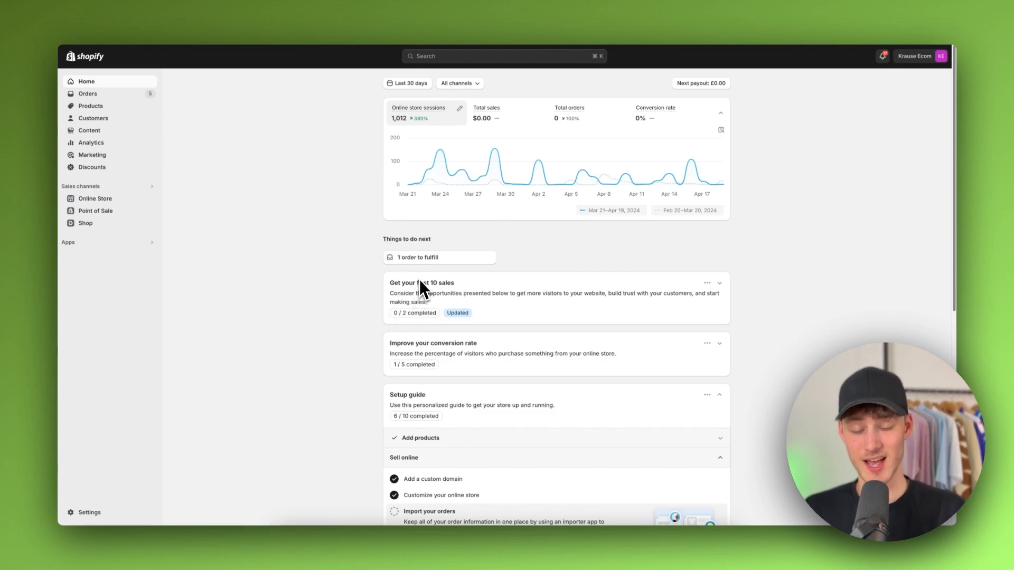
mouse_move(313, 270)
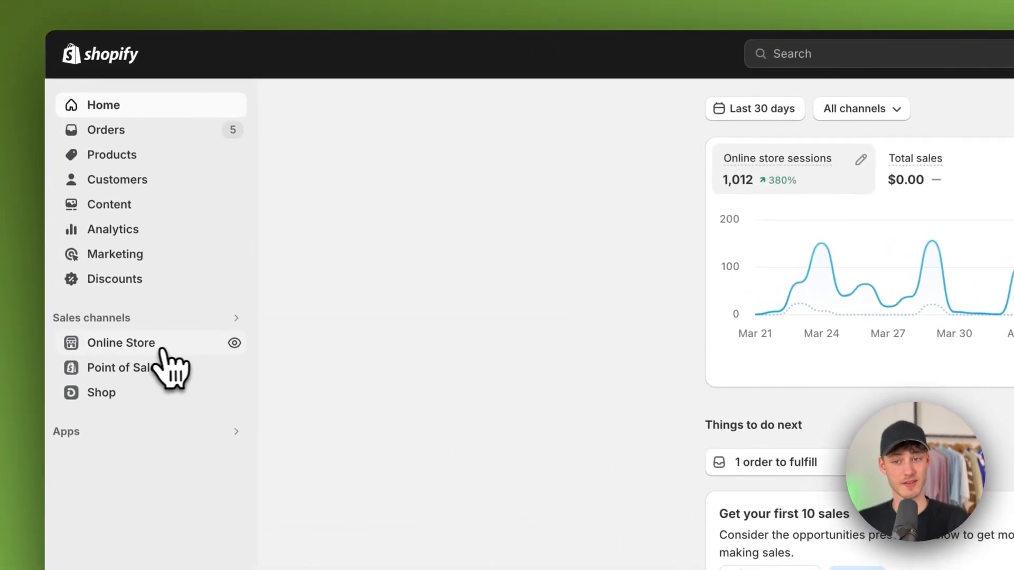
Step: Expand the Online Store sales channel in the left sidebar
click(121, 342)
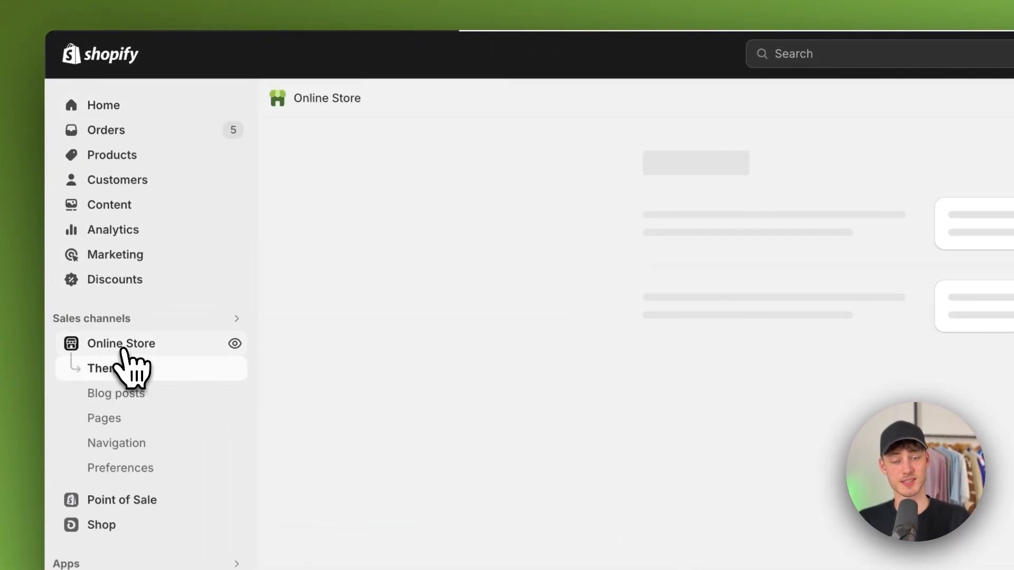
Step: From the Themes page, add the free Sense theme to the theme library
click(102, 369)
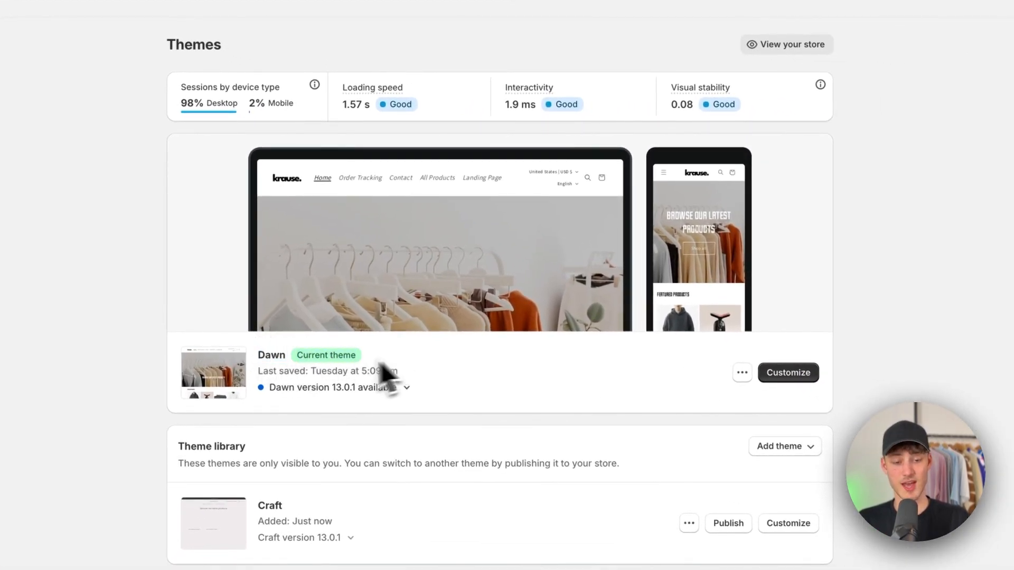
click(778, 445)
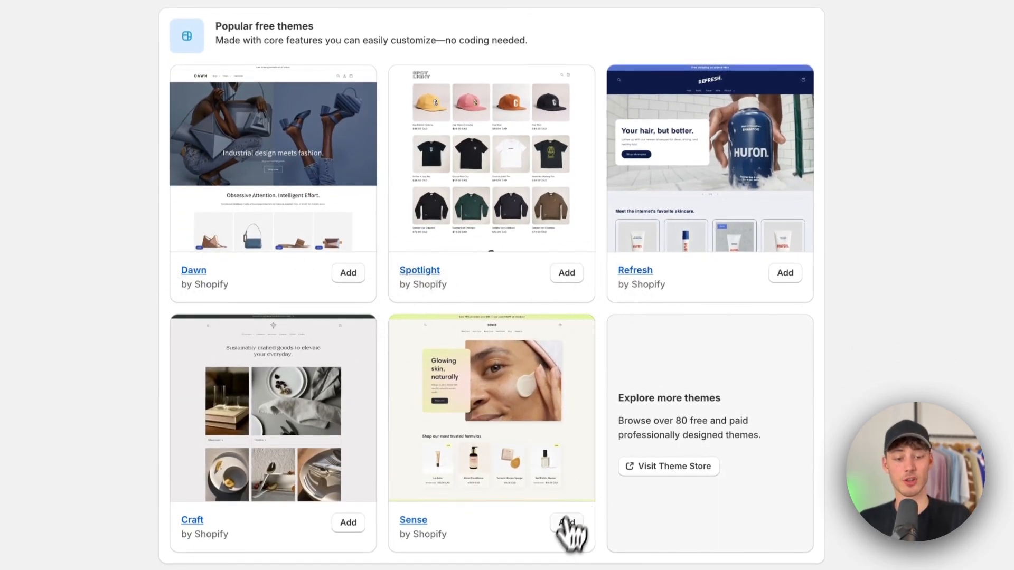
click(566, 523)
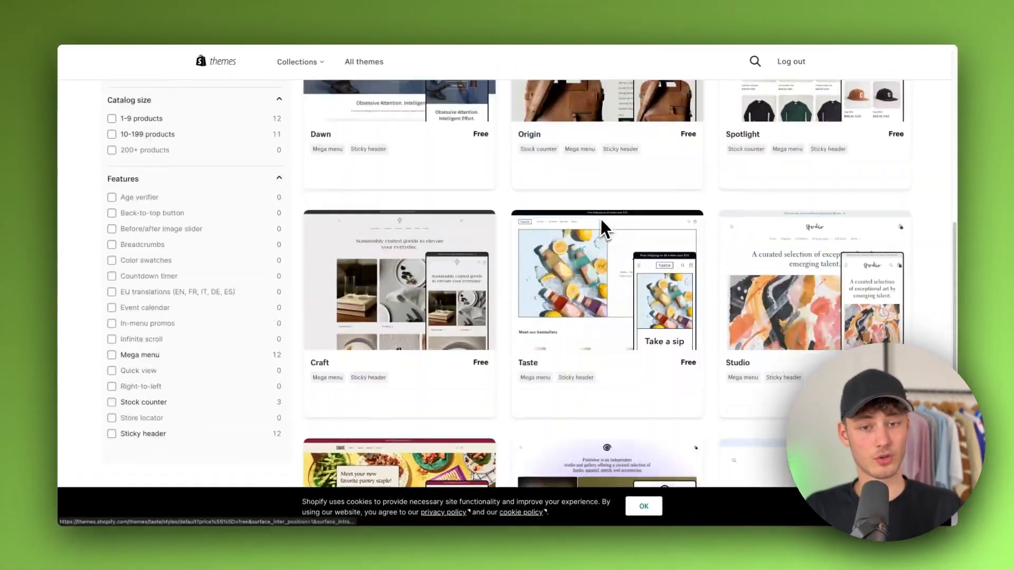
scroll(down, 3)
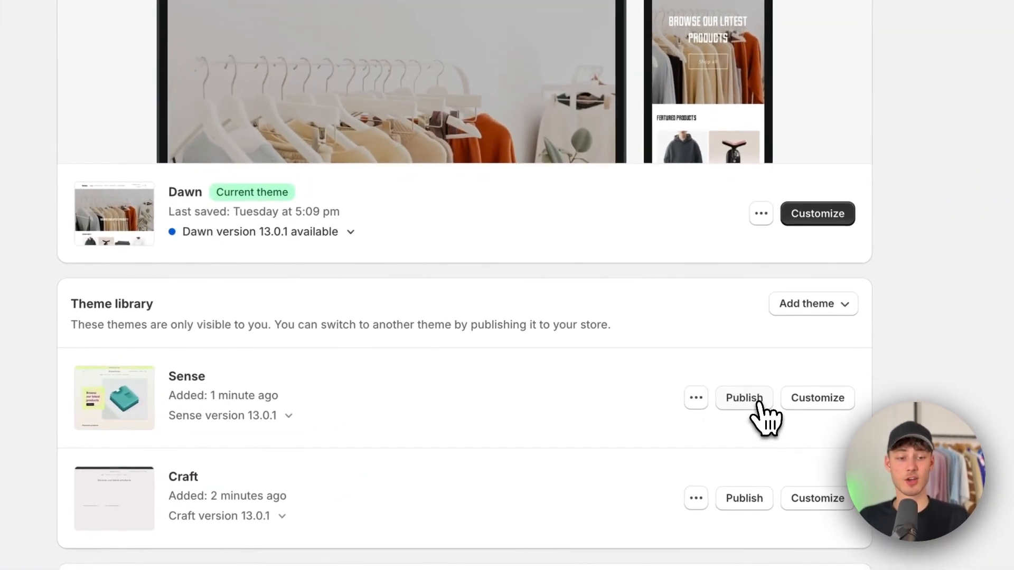
Step: Publish Sense as the current theme and view the live Krause Ecom storefront
click(743, 399)
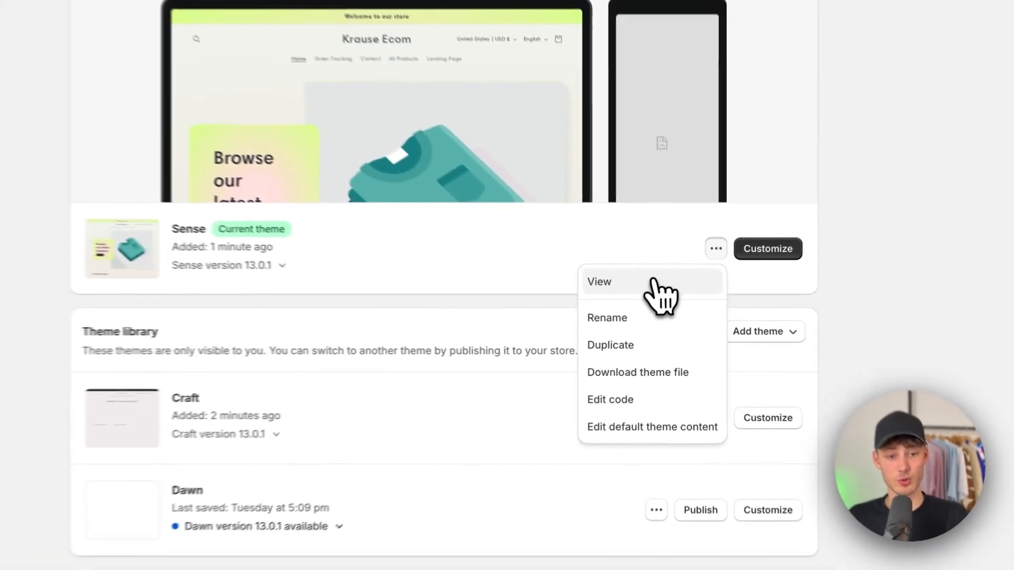
click(599, 281)
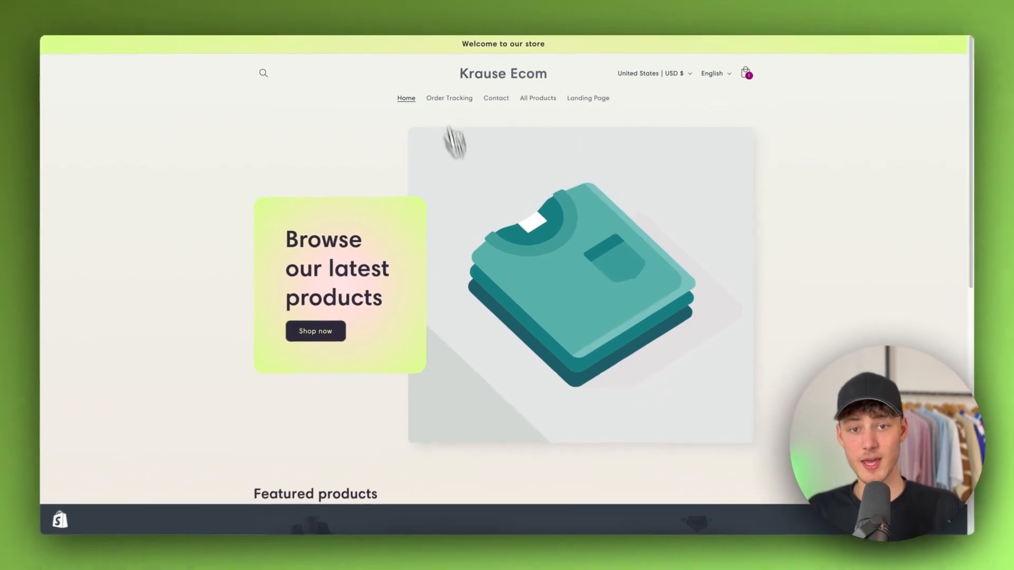
click(450, 97)
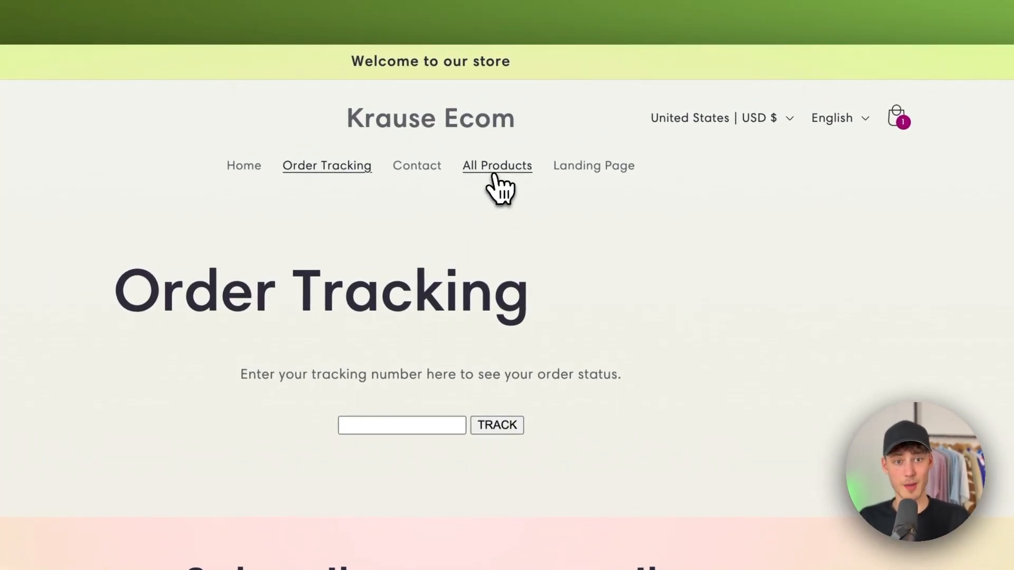
click(497, 166)
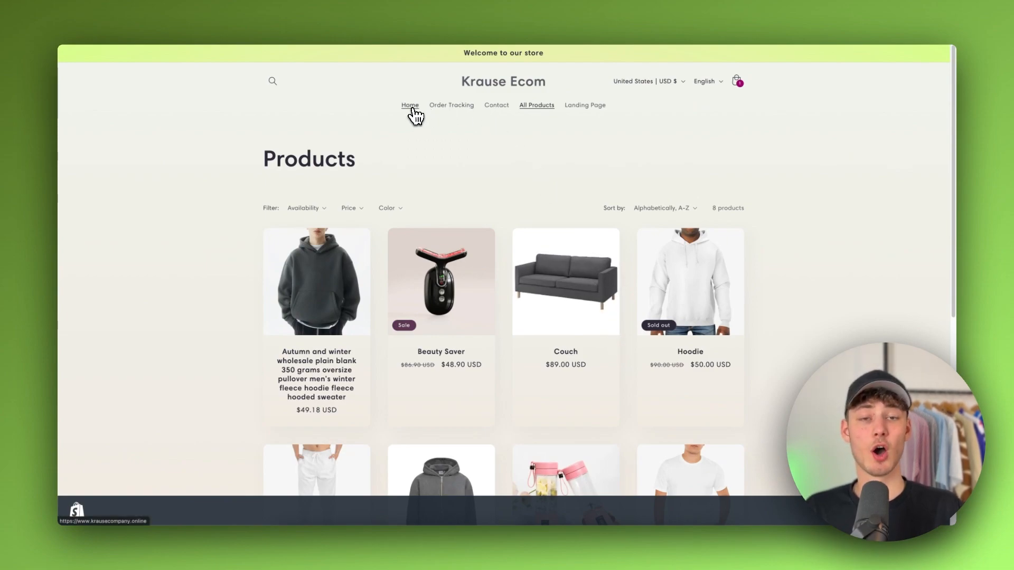
click(410, 105)
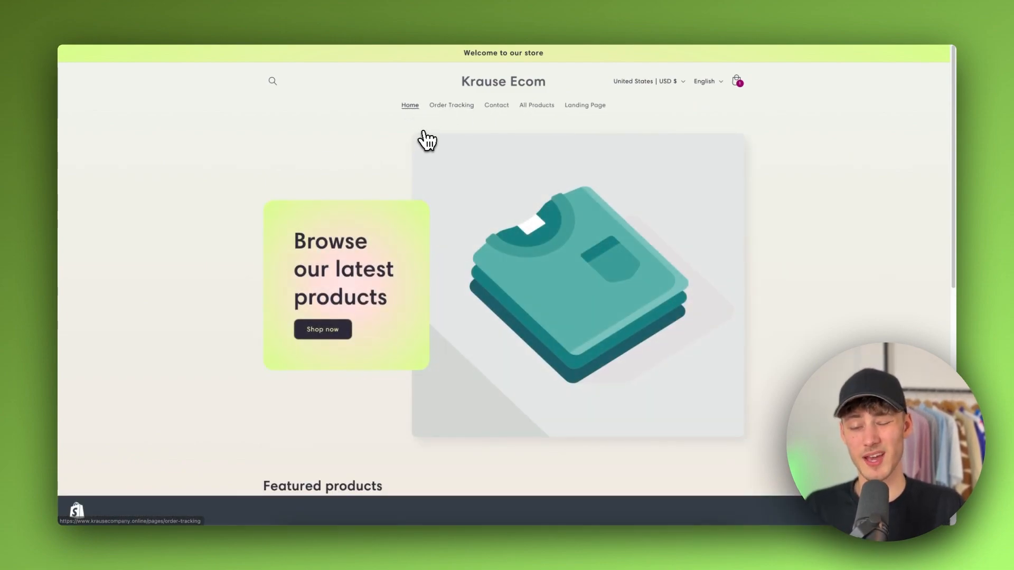
mouse_move(450, 136)
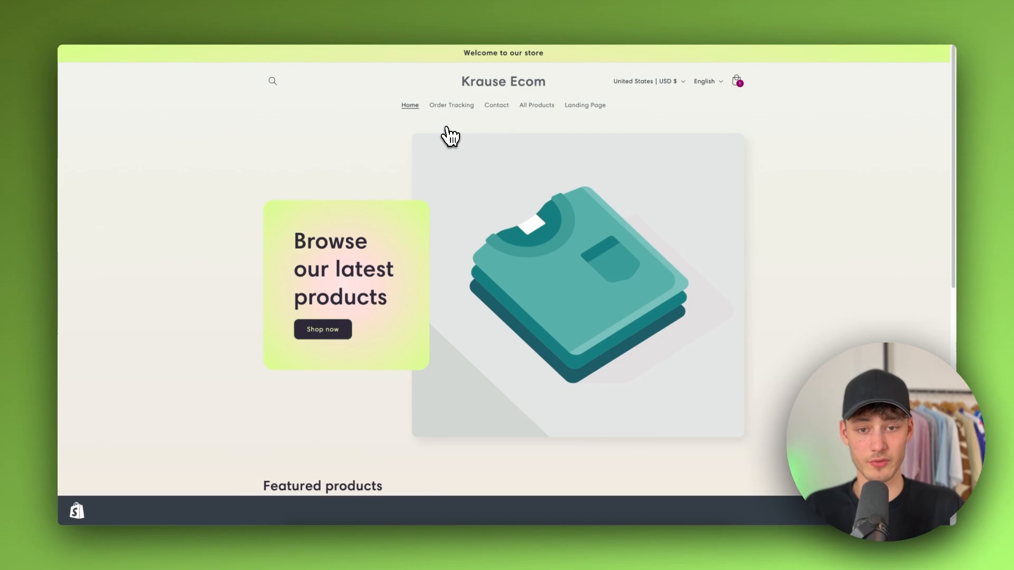
scroll(down, 3)
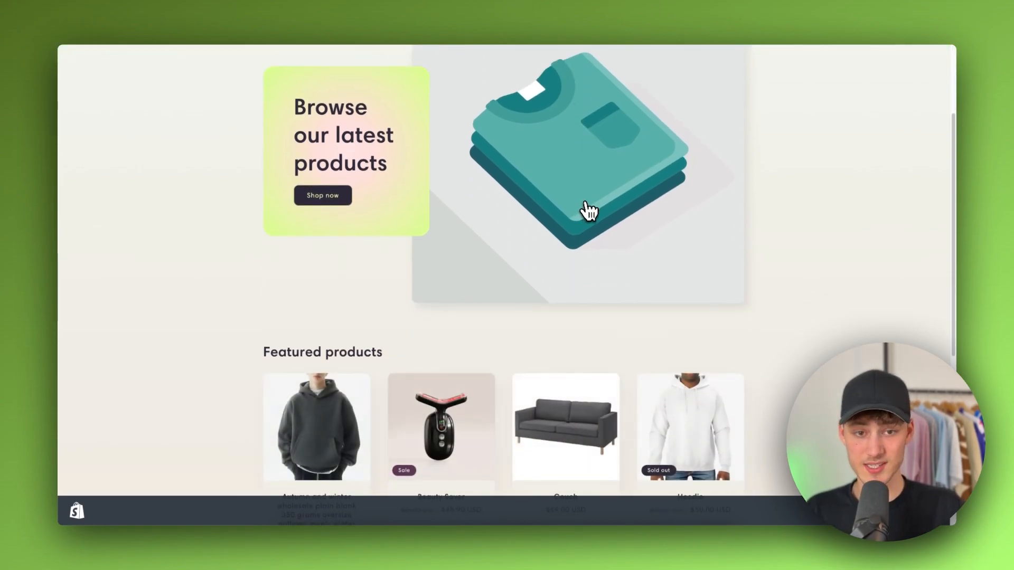
scroll(down, 3)
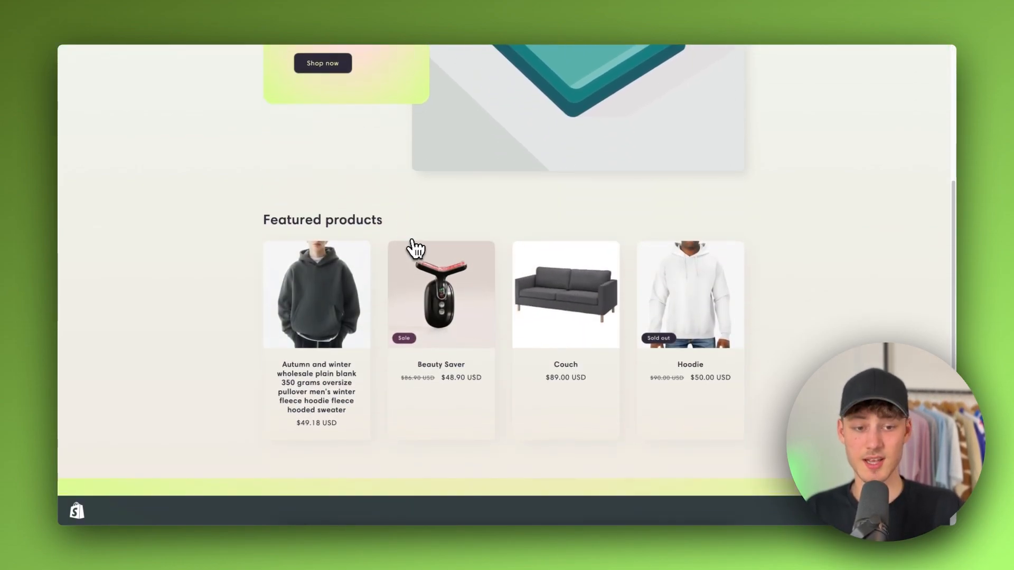
scroll(up, 3)
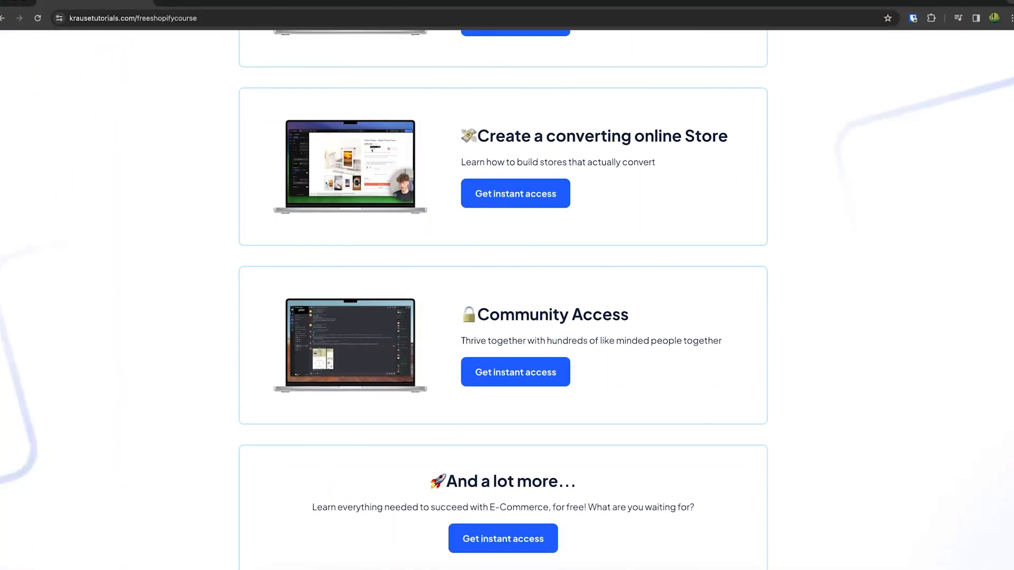
scroll(up, 3)
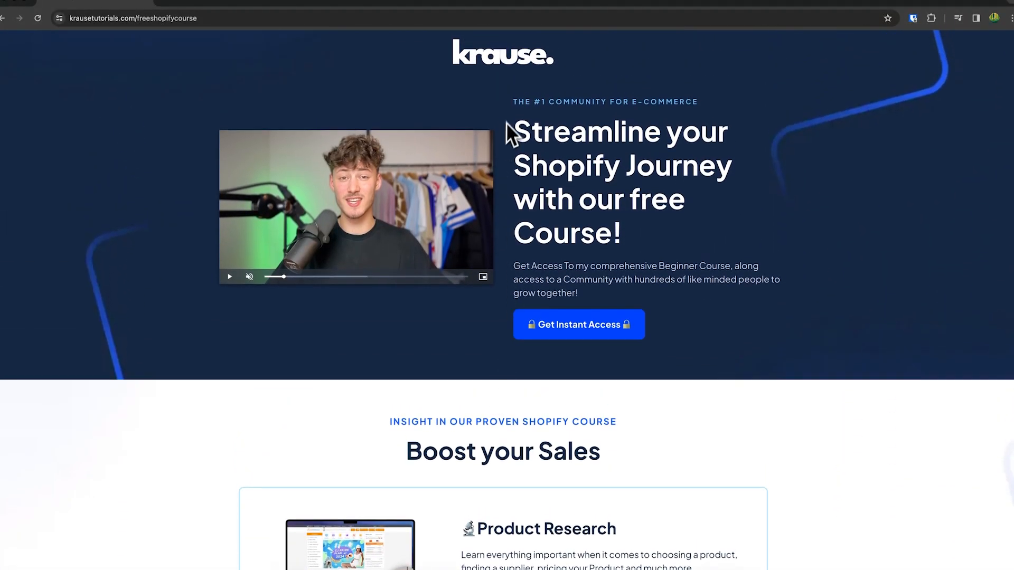